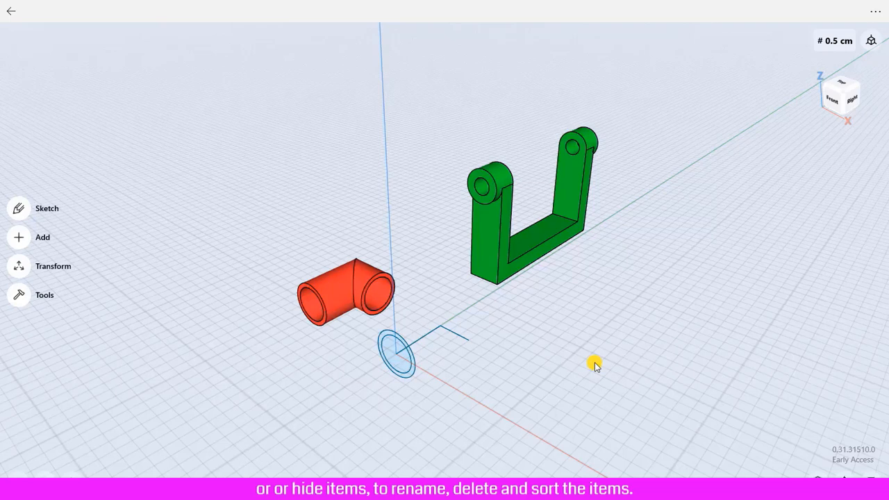
mouse_move(396, 419)
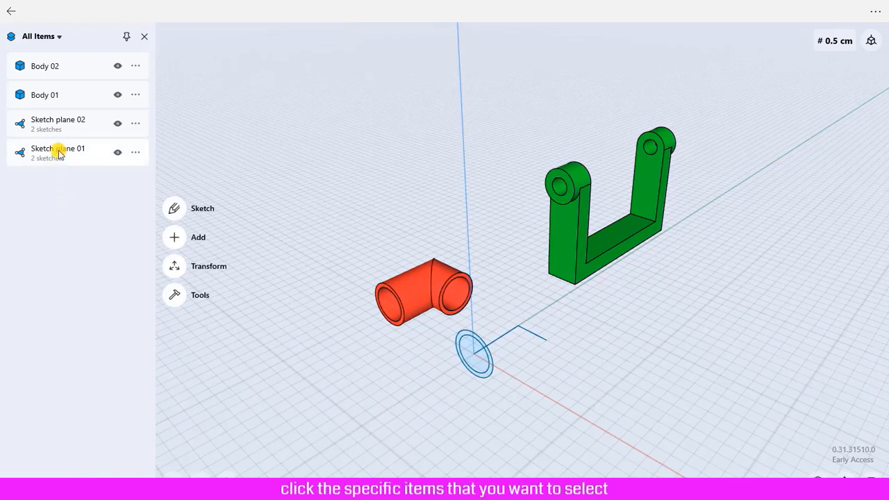
Select Body 01, then Body 02, then Body 01 again from the item list
click(45, 94)
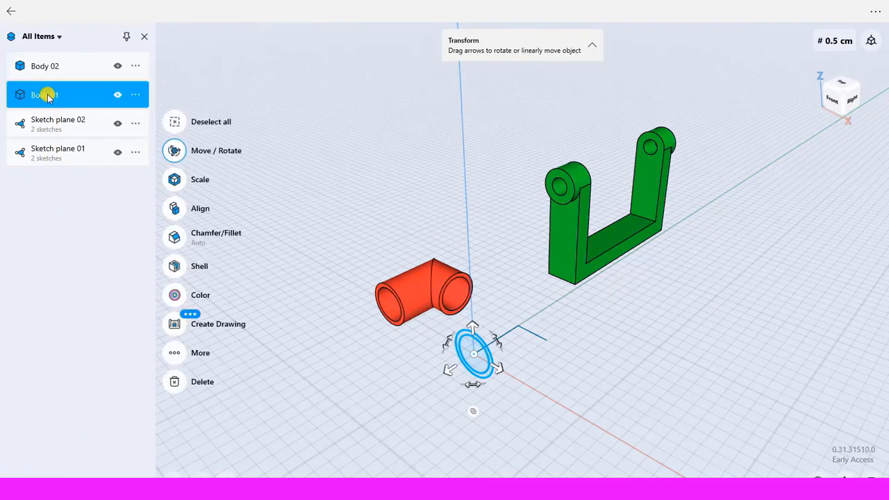
click(45, 66)
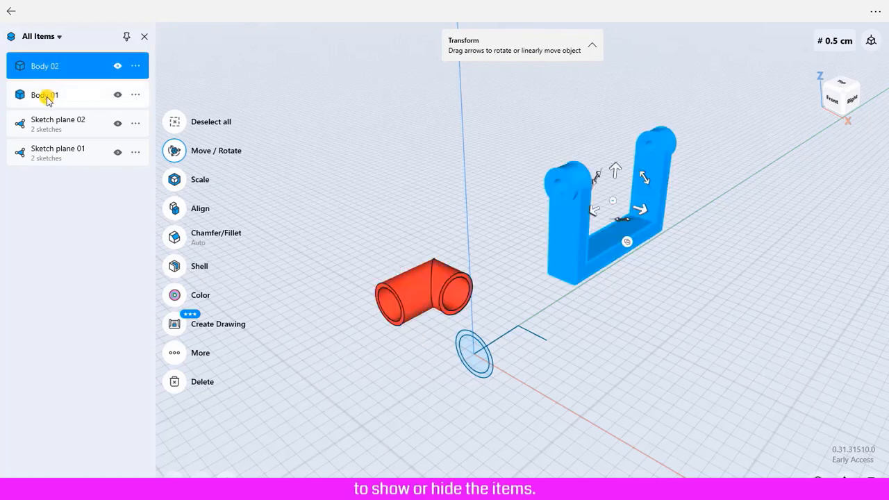
click(45, 95)
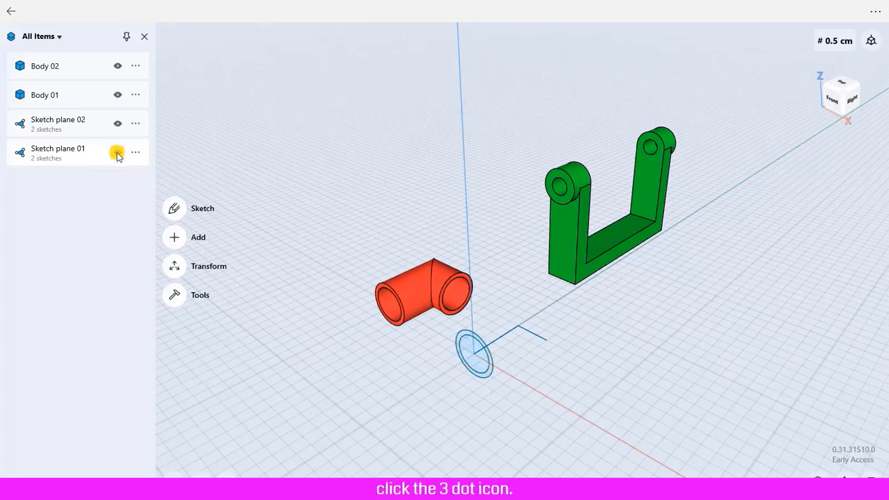
Rename Body 02, the green bracket, to 'Green body'
click(136, 65)
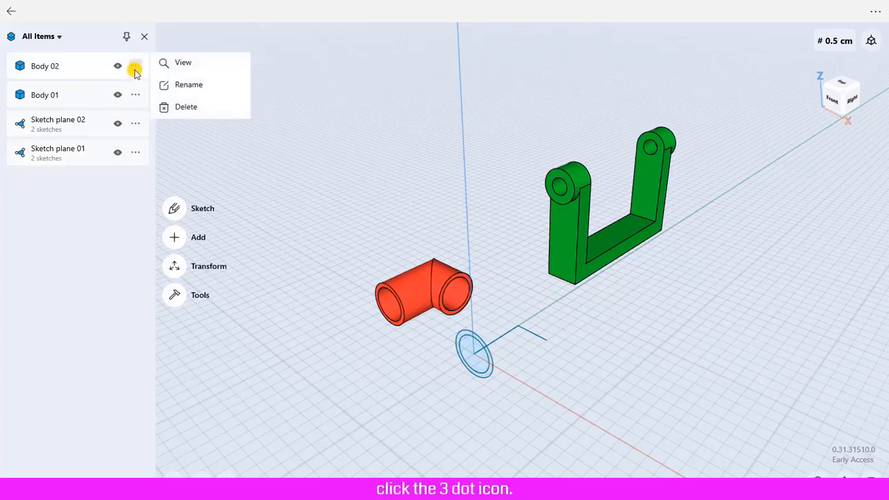
click(188, 84)
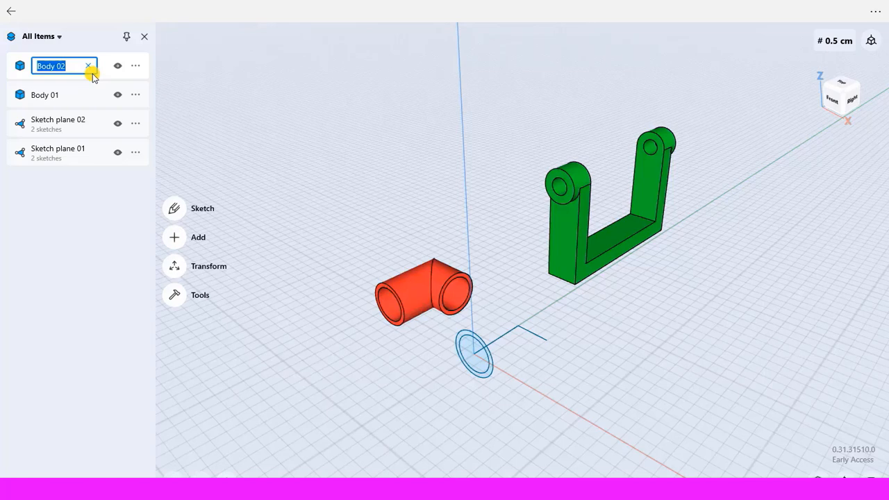
text(Green)
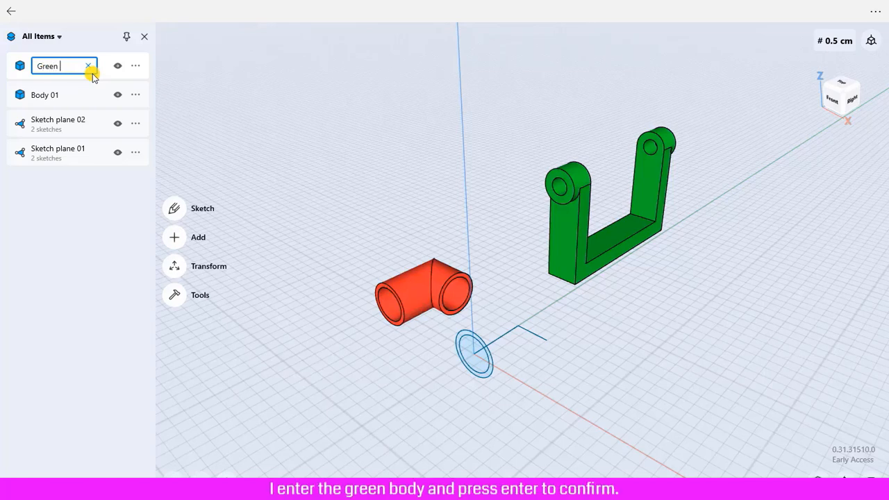
text(body)
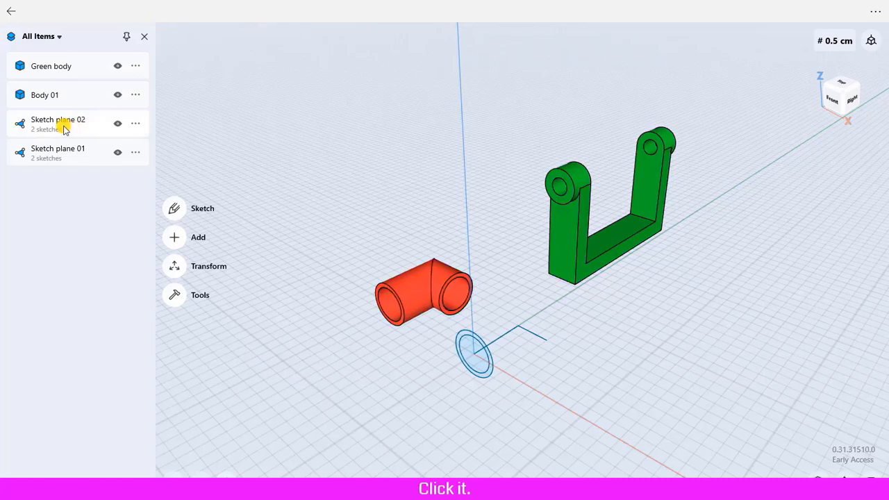
Rename Sketch plane 02 to 'Line'
click(58, 120)
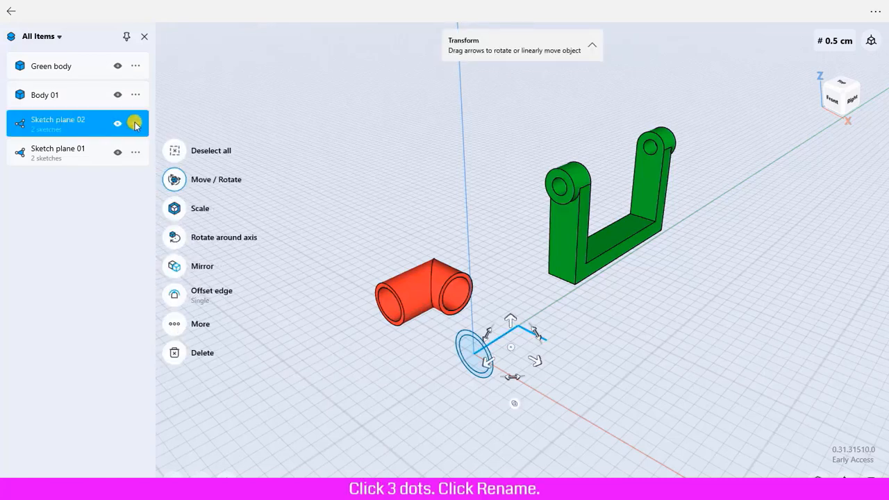
click(135, 123)
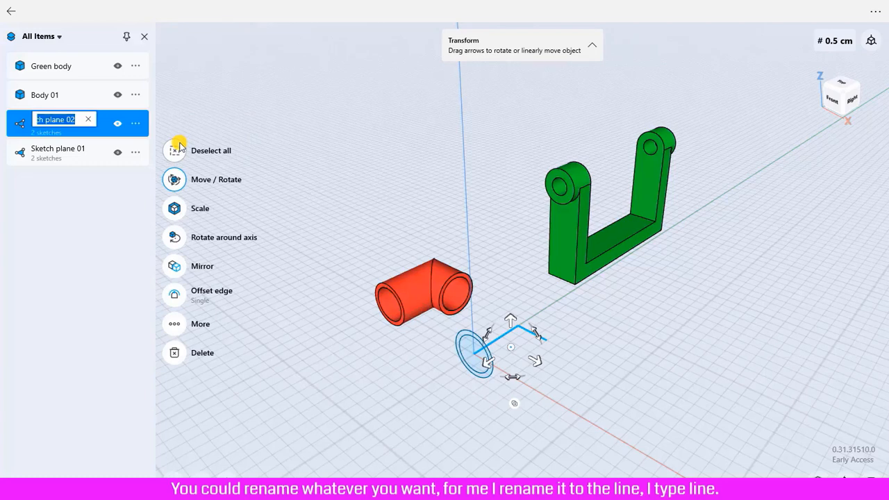
text(Line)
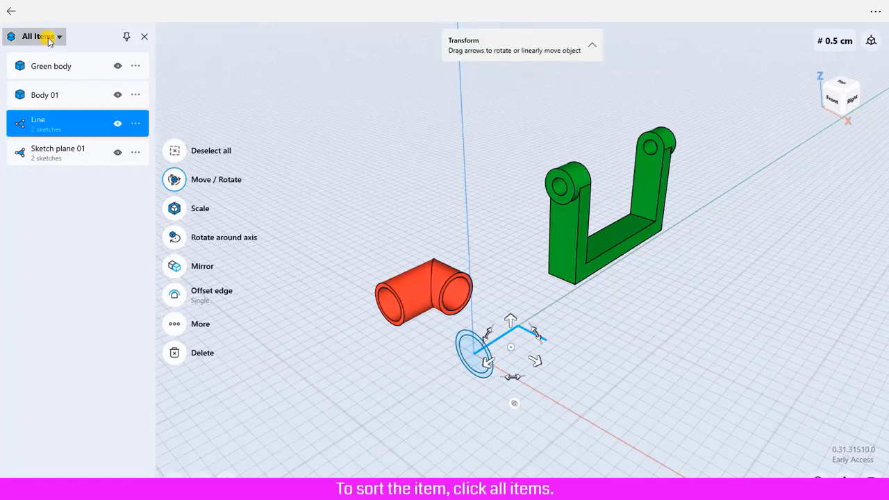
click(39, 36)
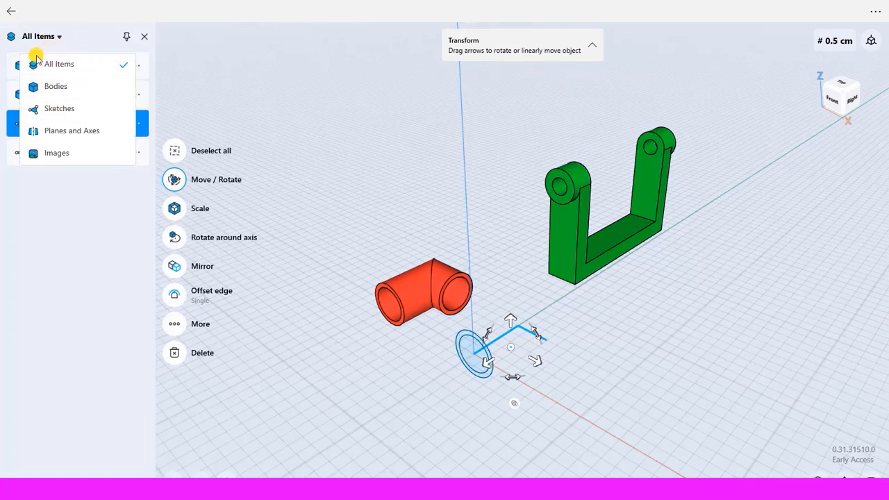
click(56, 86)
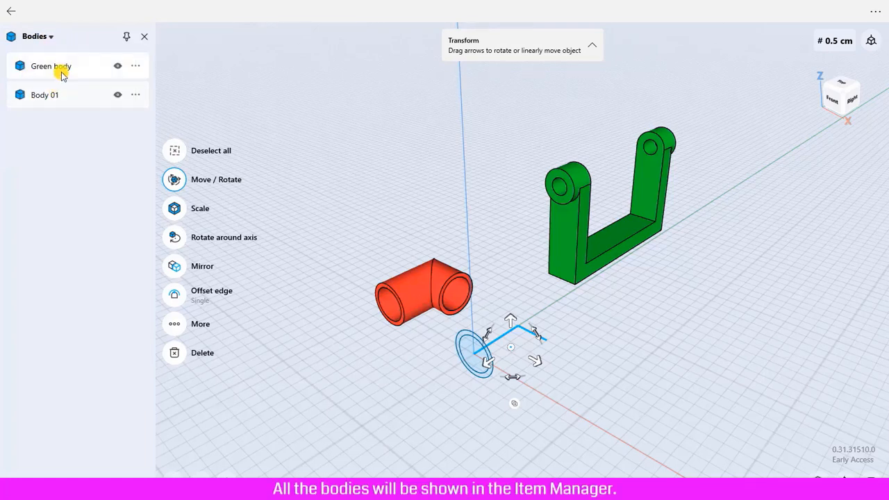
mouse_move(62, 153)
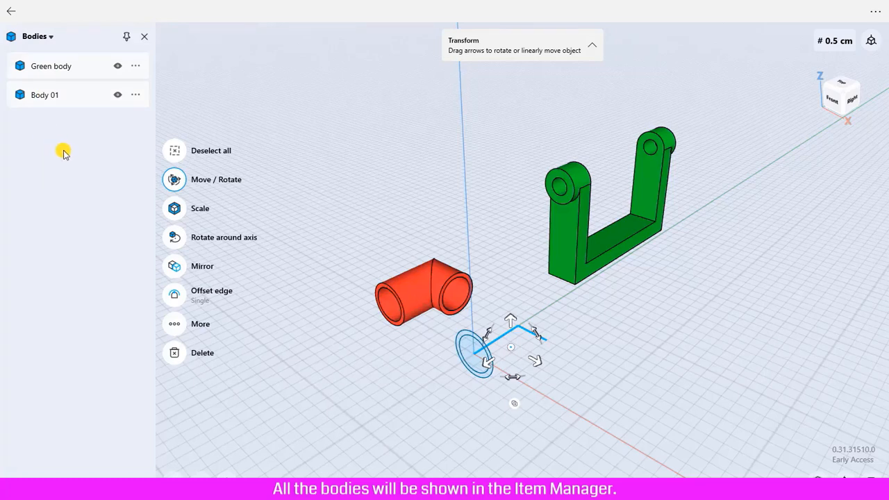
click(38, 36)
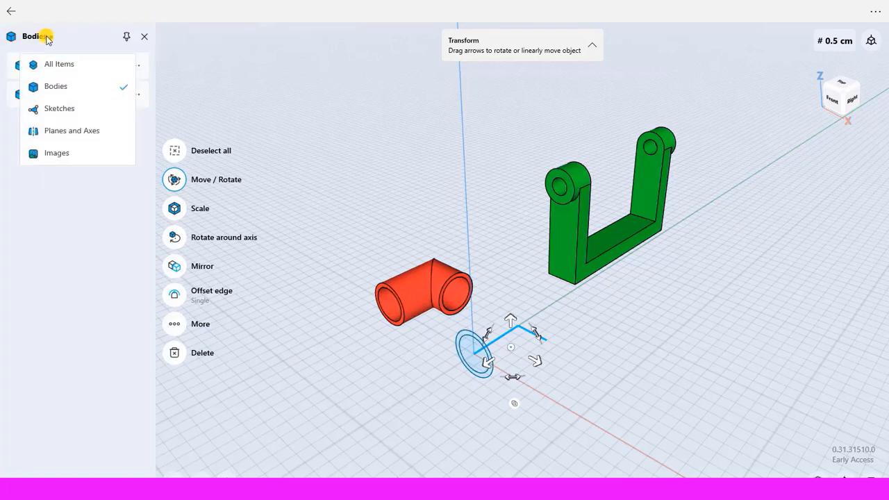
click(59, 108)
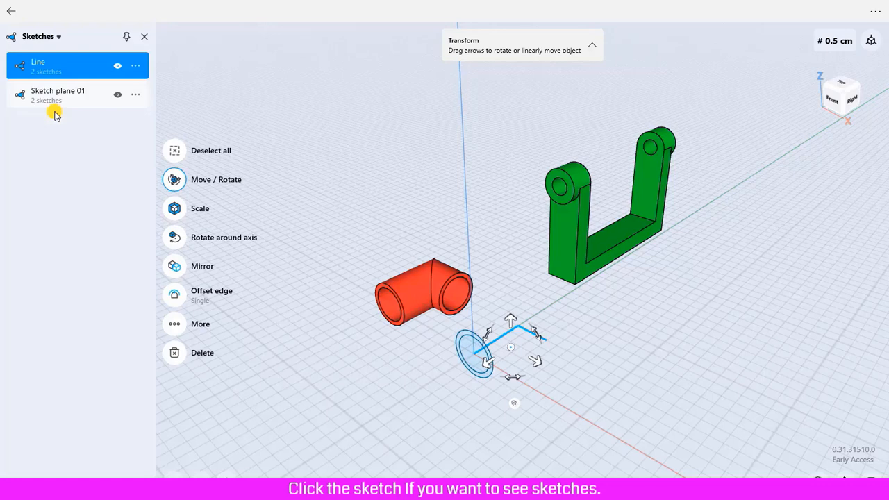
mouse_move(63, 109)
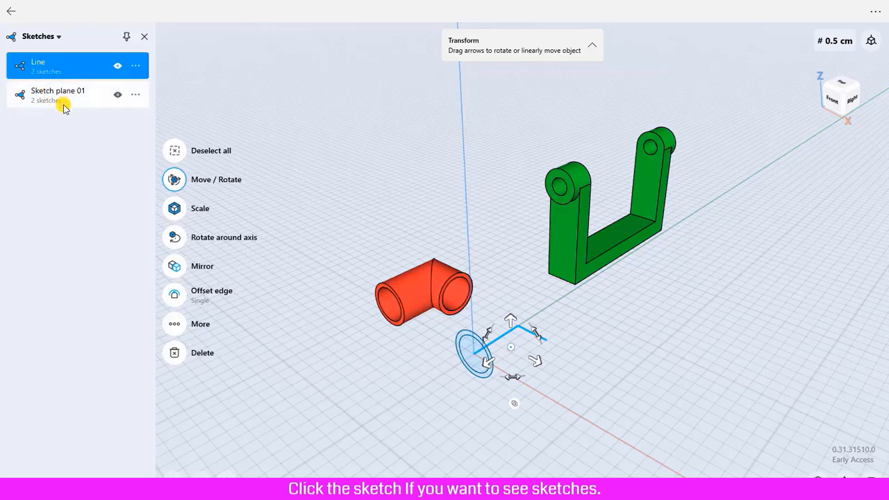
click(38, 36)
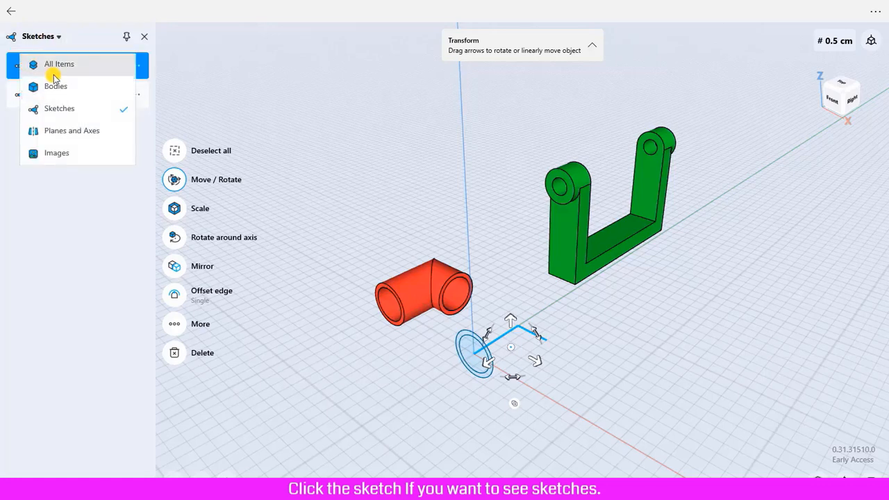
click(58, 63)
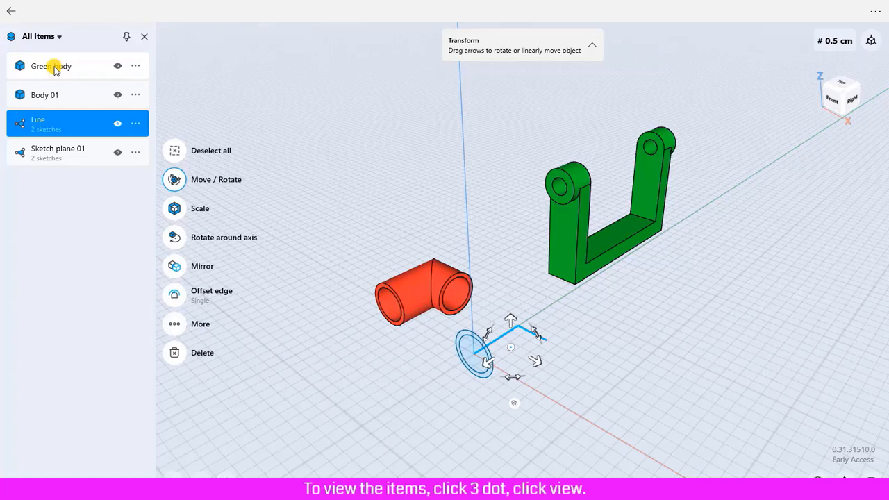
Frame the view on Green body, then zoom in on the orange elbow, Body 01
click(136, 66)
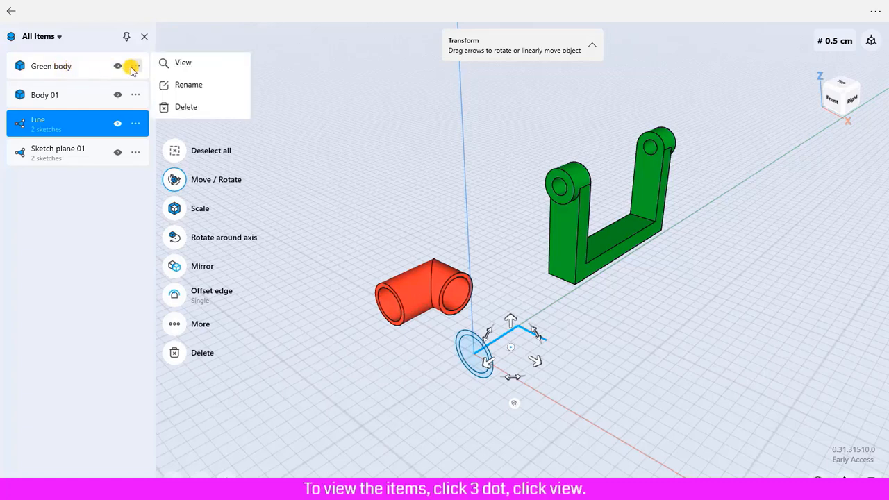
click(183, 62)
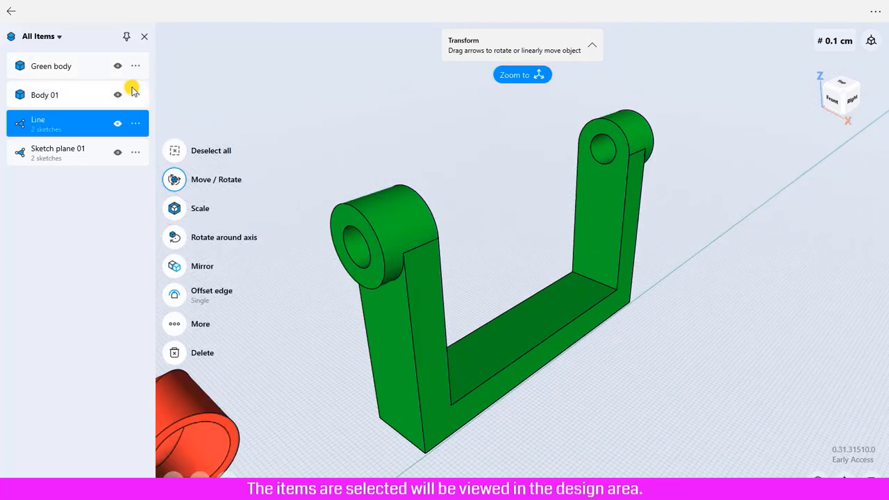
click(135, 95)
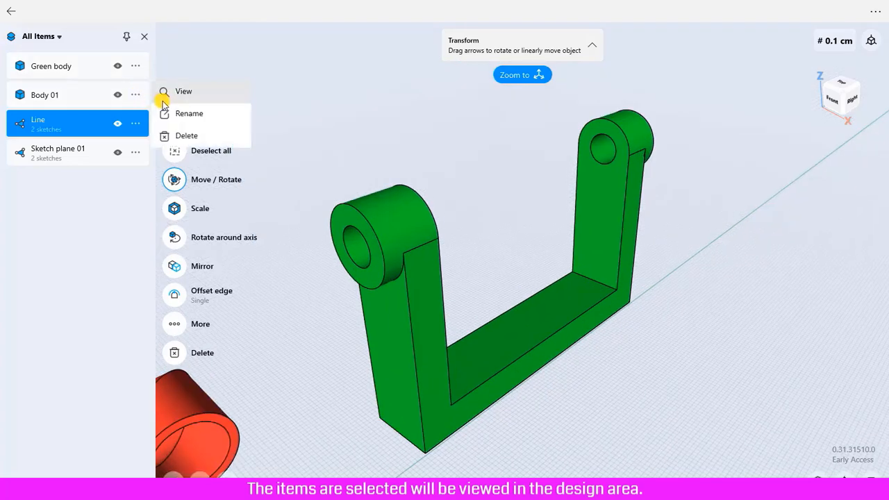
click(183, 91)
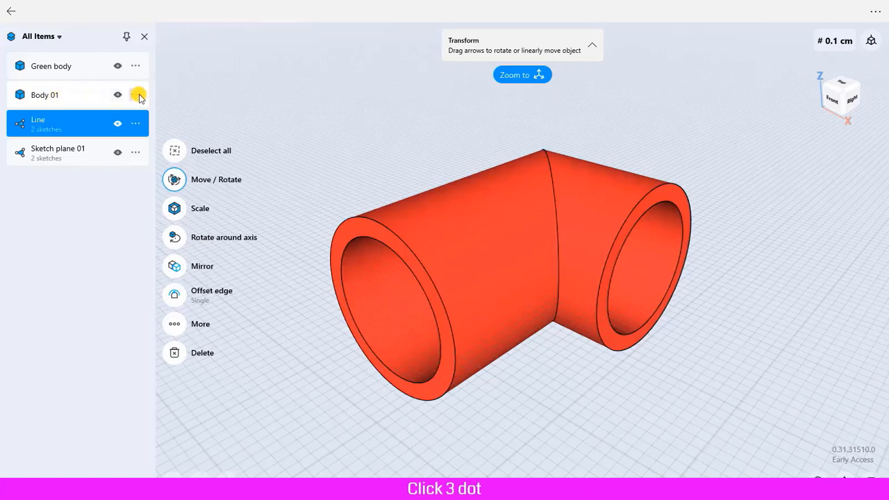
Delete Body 01, Sketch plane 01 and the Line sketch, leaving the design area empty
click(136, 94)
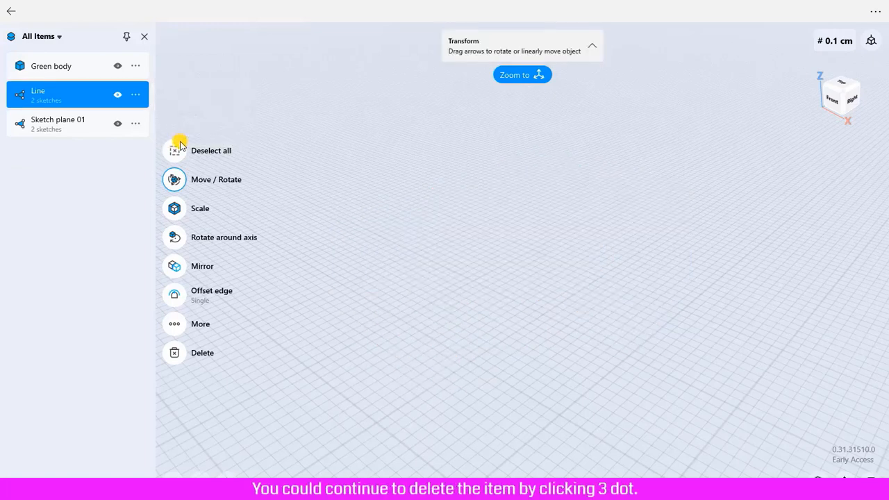
mouse_move(462, 267)
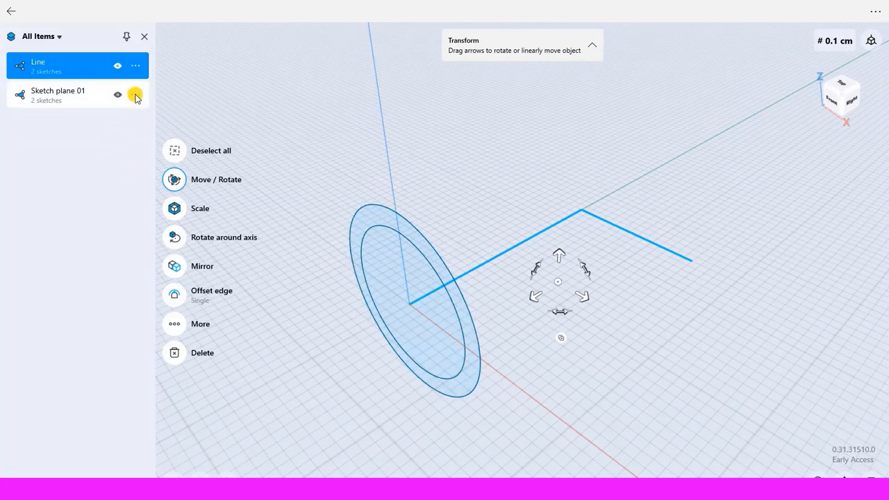
click(136, 96)
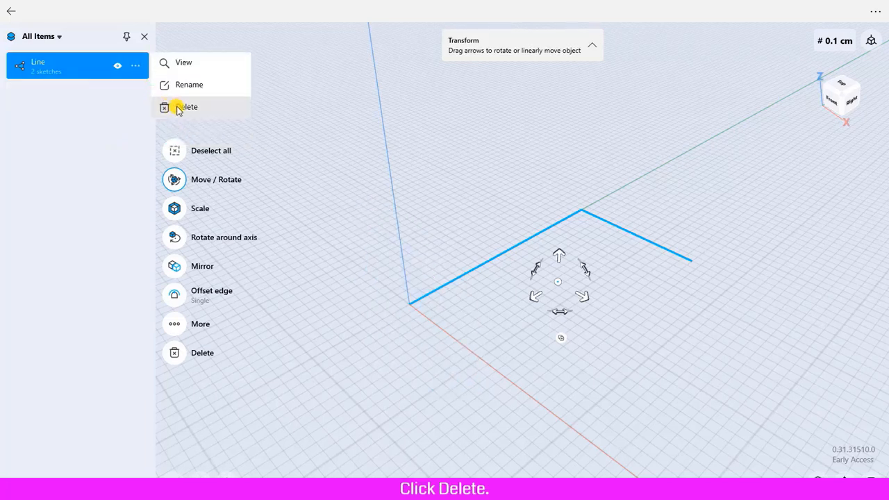
click(188, 107)
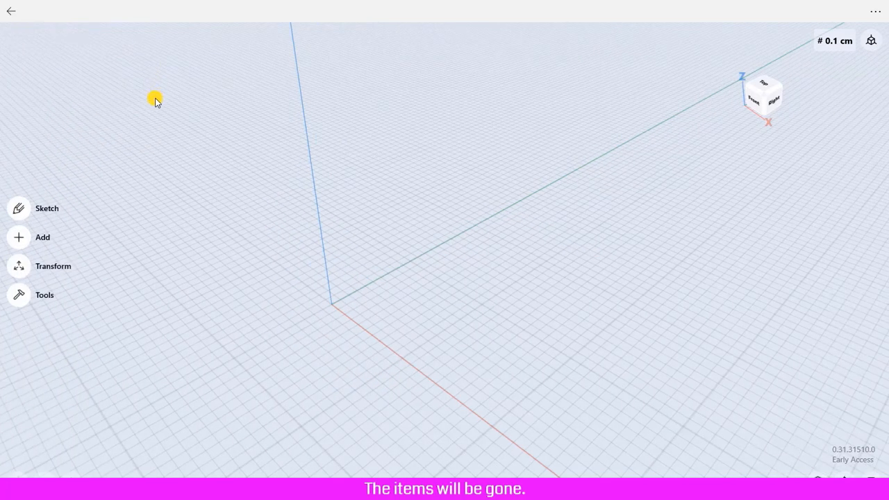